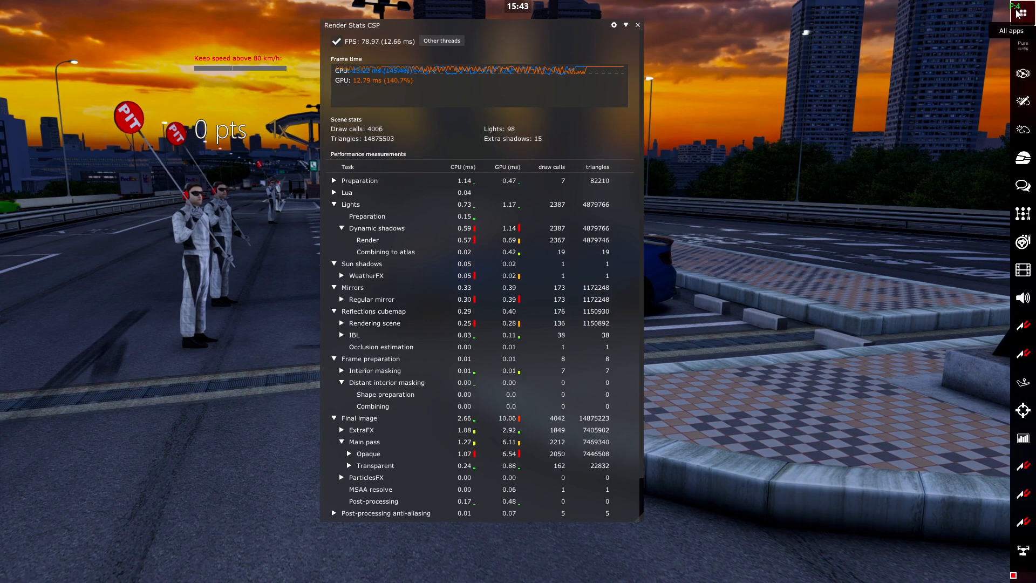
pyautogui.click(1021, 8)
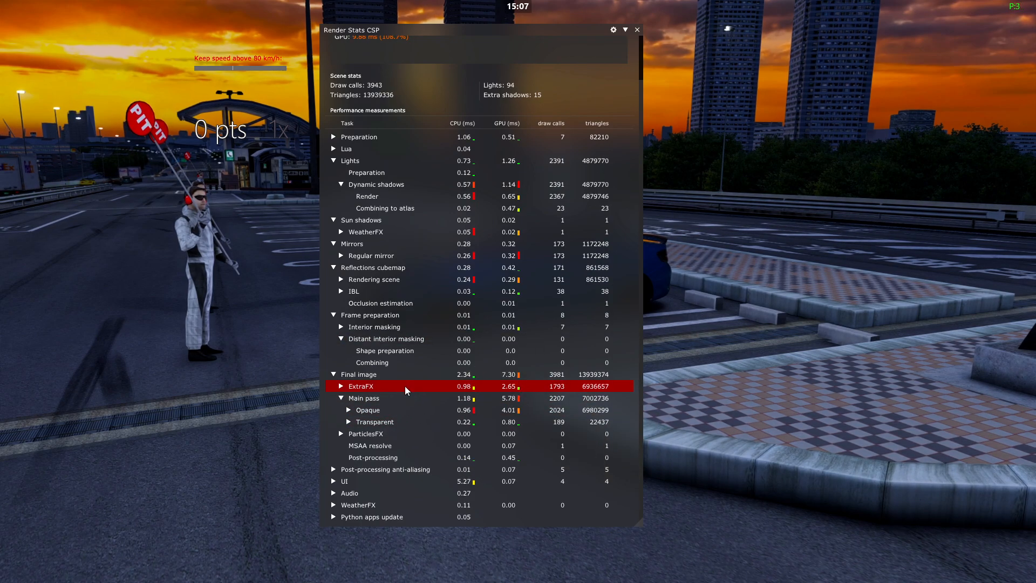
pyautogui.moveTo(508, 386)
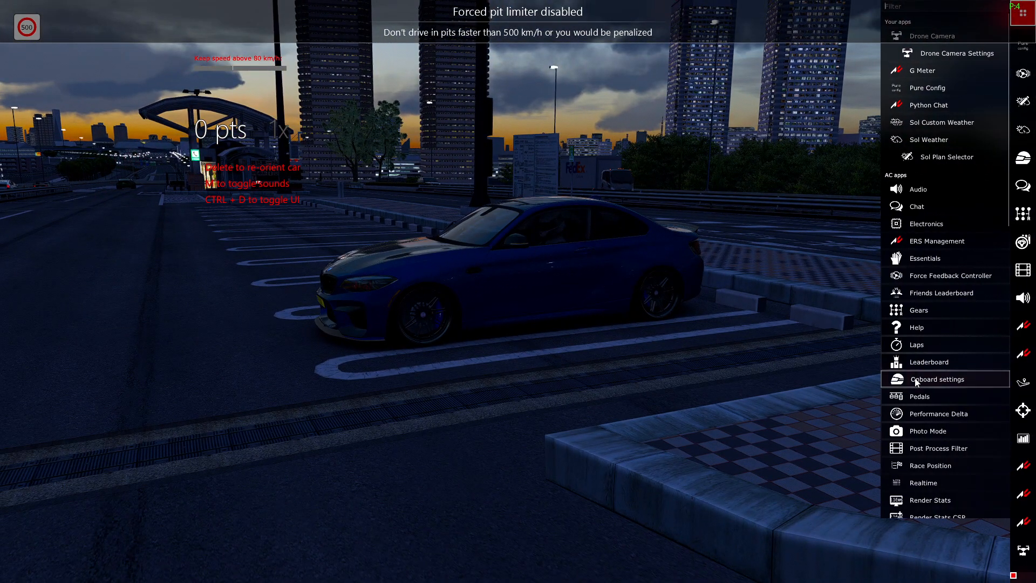
pyautogui.scroll(-3)
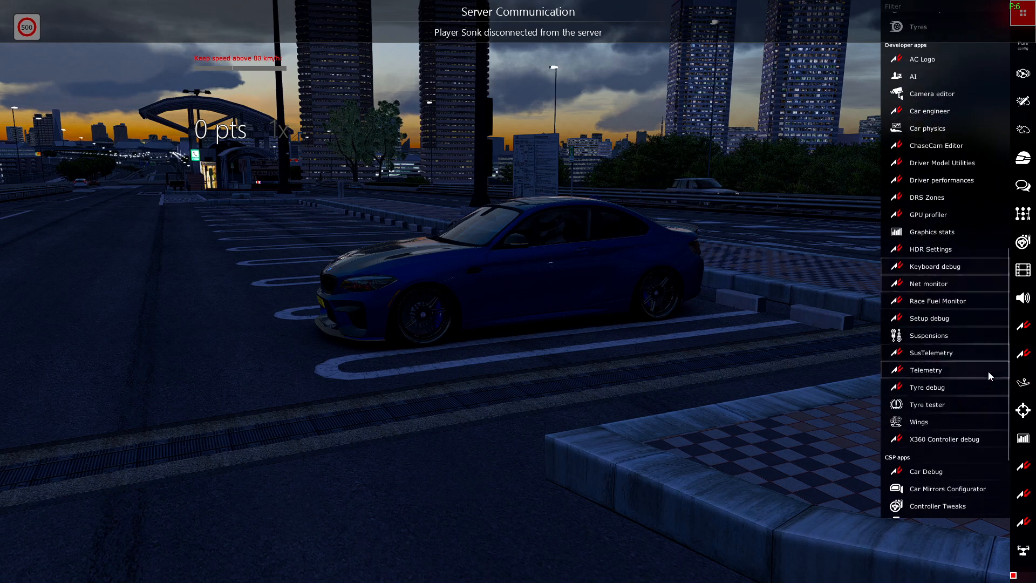
pyautogui.scroll(-3)
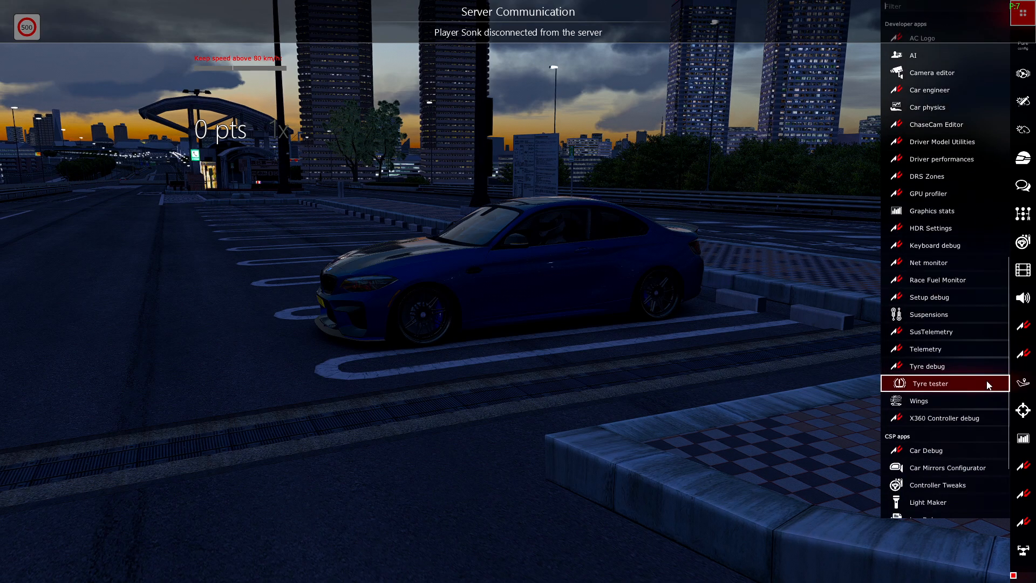
pyautogui.scroll(-3)
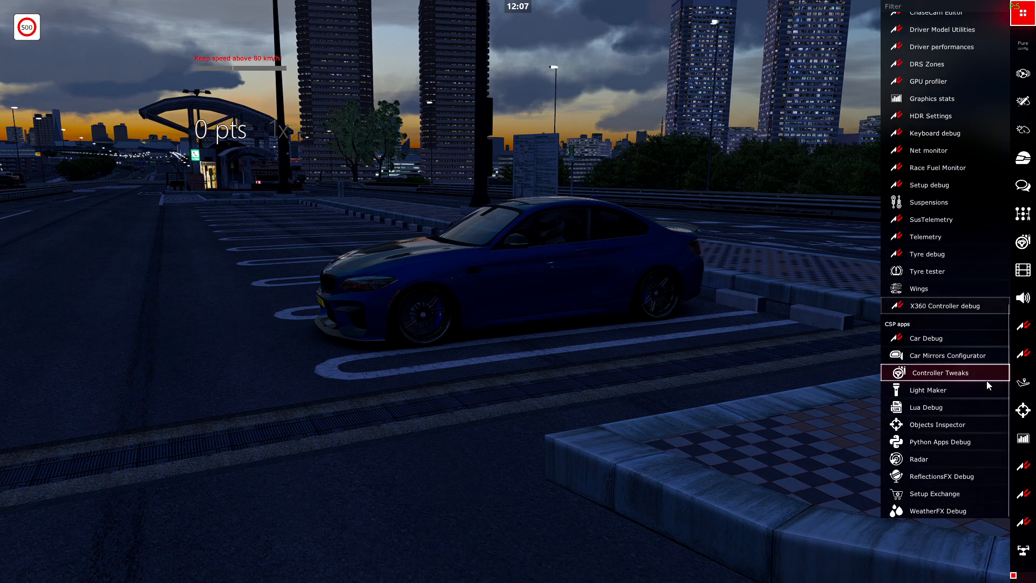